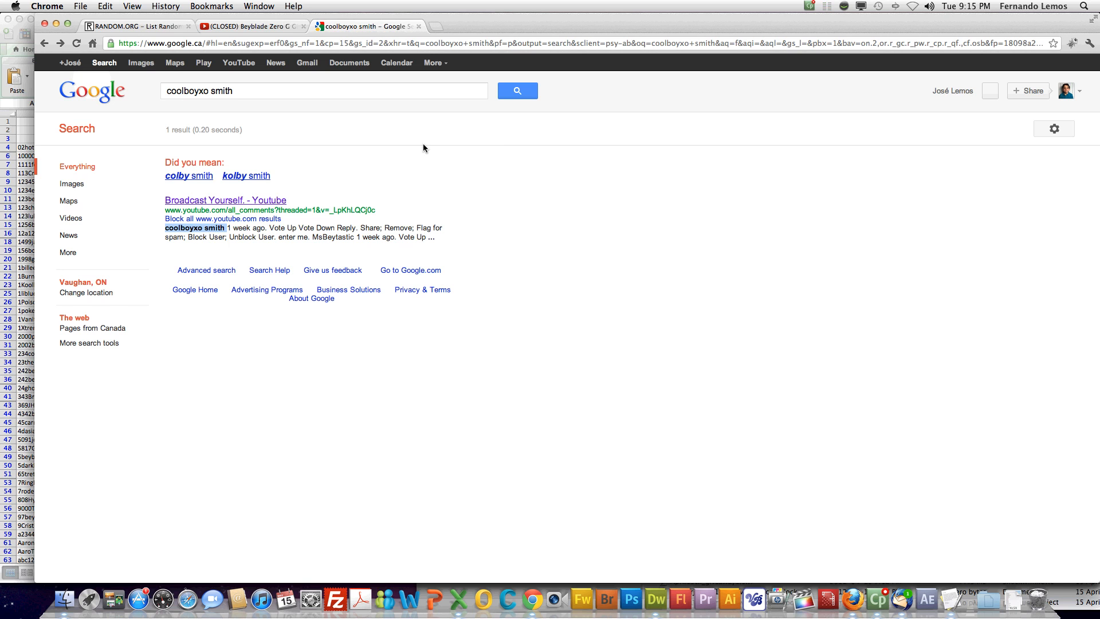
Open the 'Broadcast Yourself - YouTube' result to reach the coolboyxo smith channel.
left_click(225, 200)
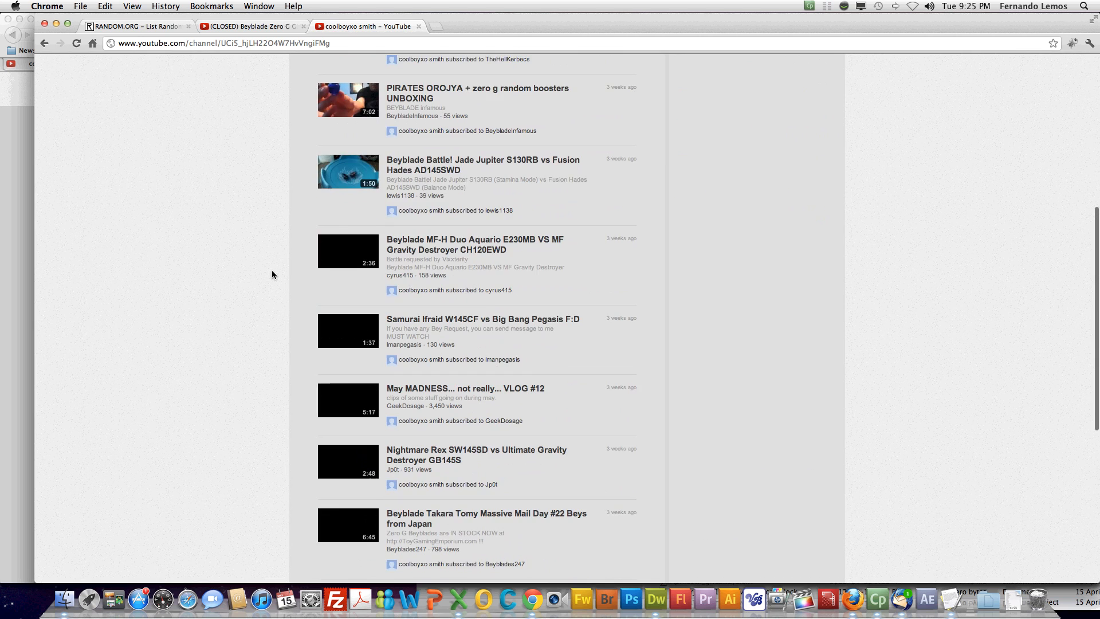